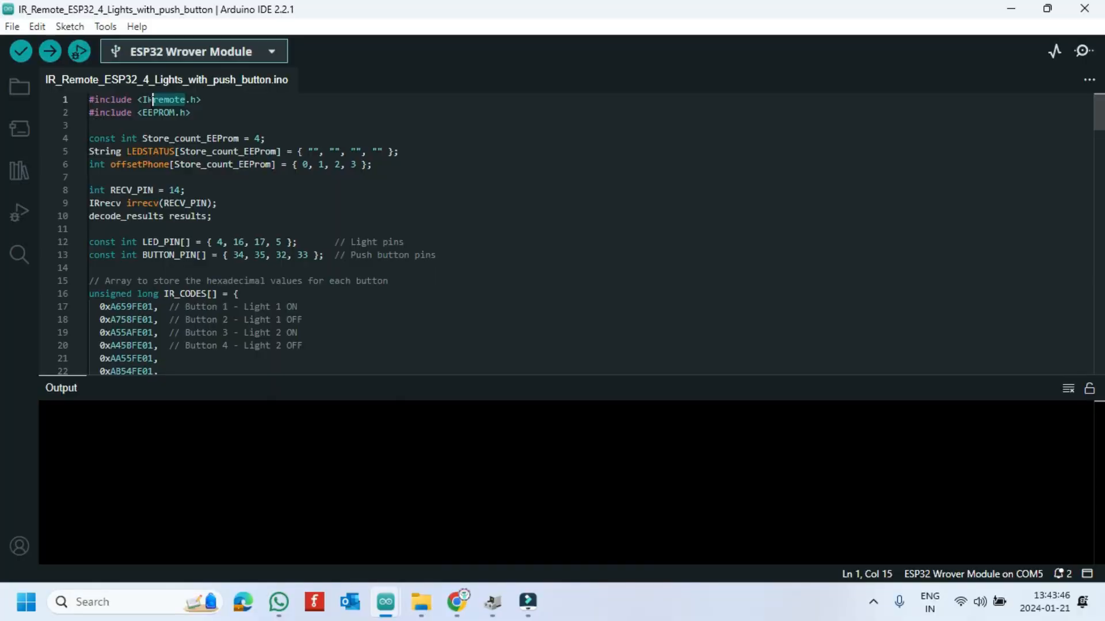
Highlight the IRremote library name in the #include line and open its context menu.
double_click(166, 99)
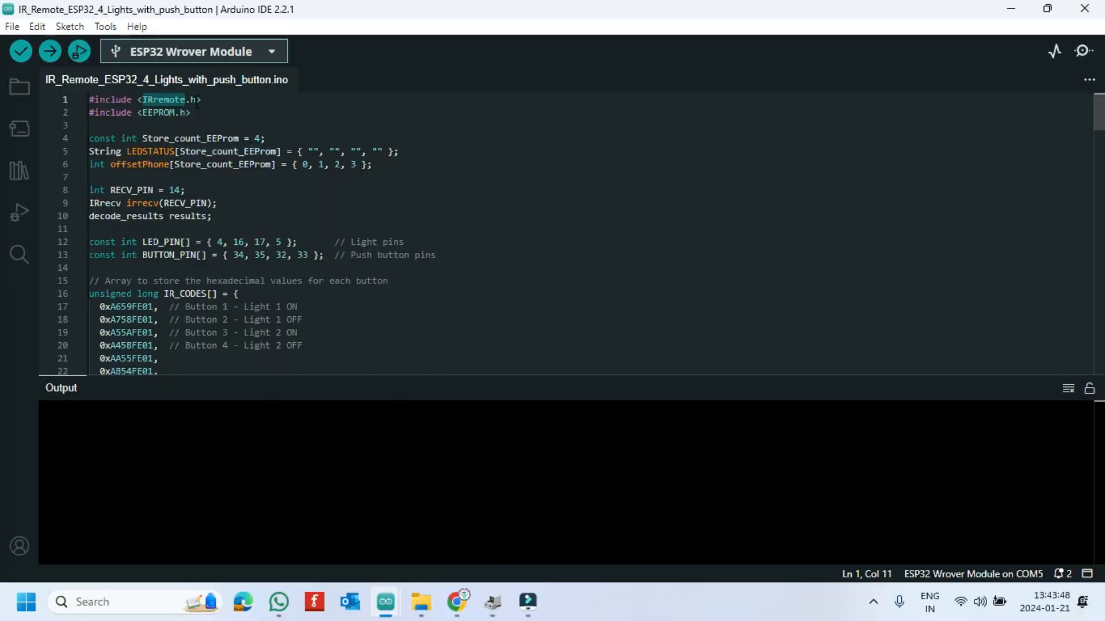
right_click(163, 99)
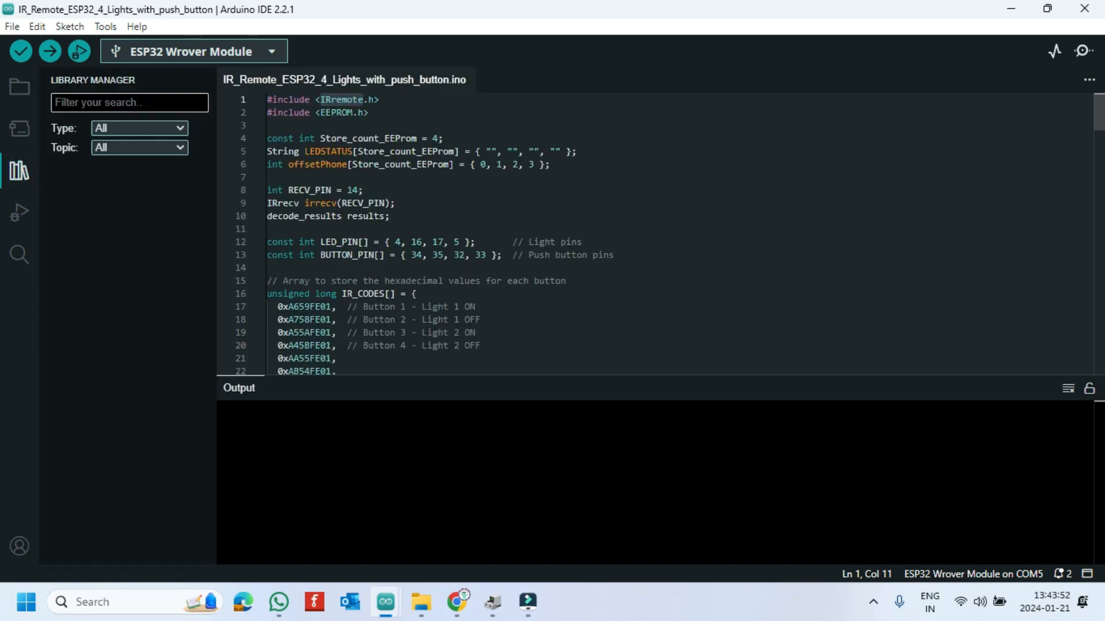
Search the Library Manager for 'IRremote'.
text(IRremote)
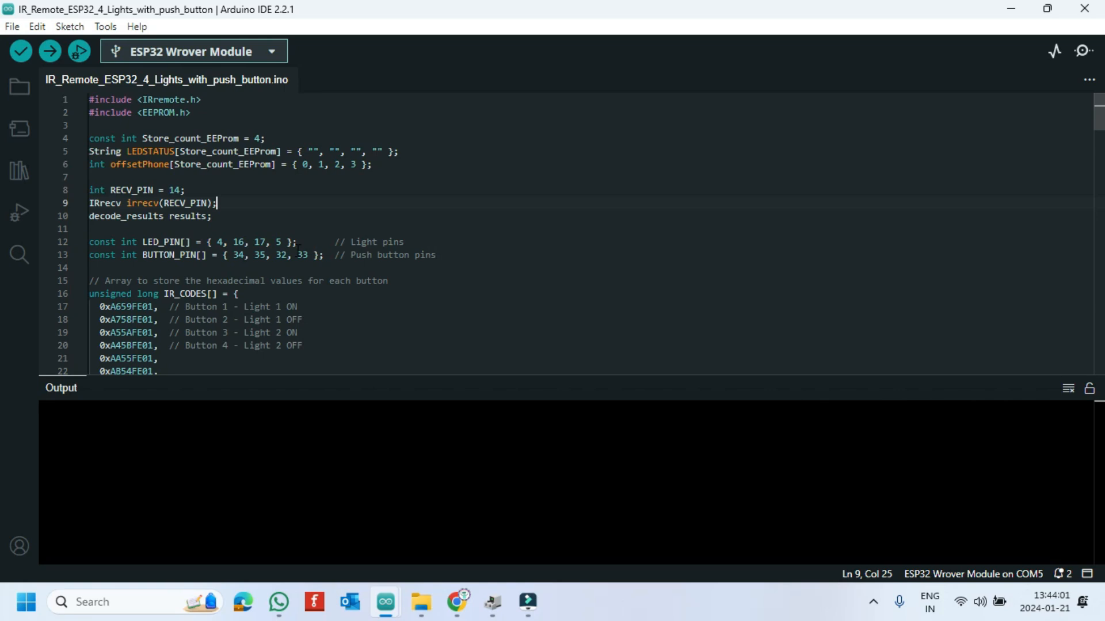
drag(230, 255, 311, 255)
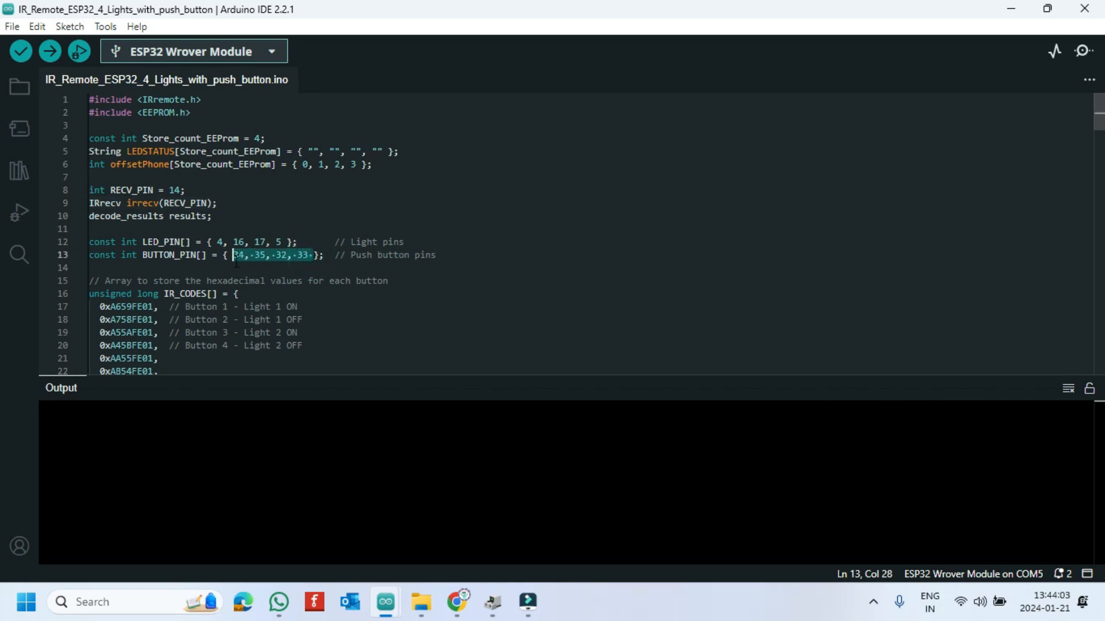
click(168, 243)
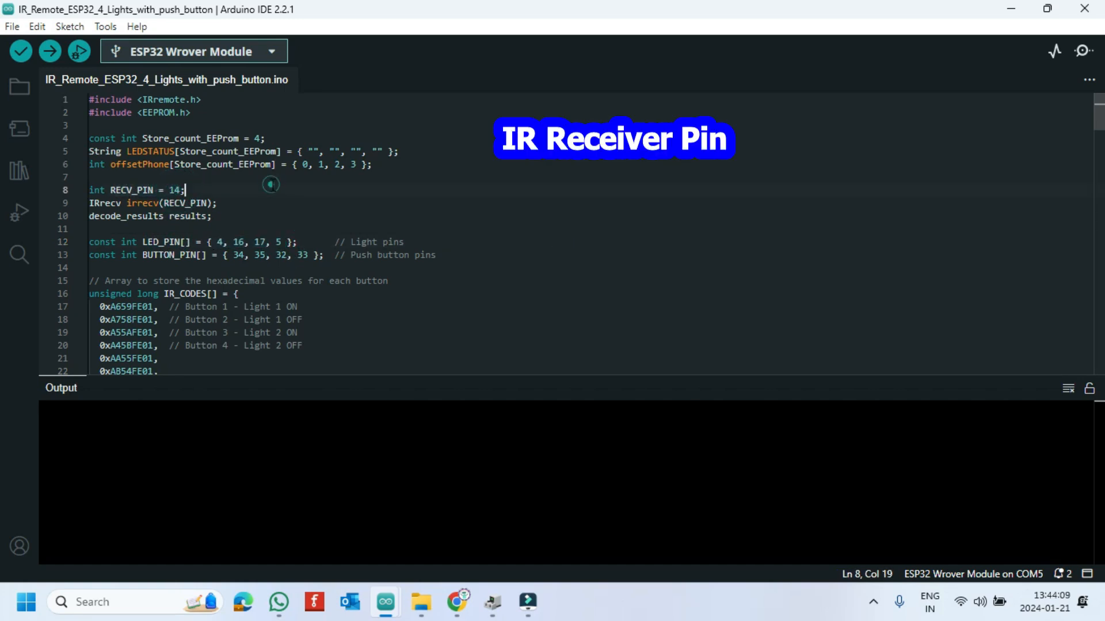
scroll(down, 3)
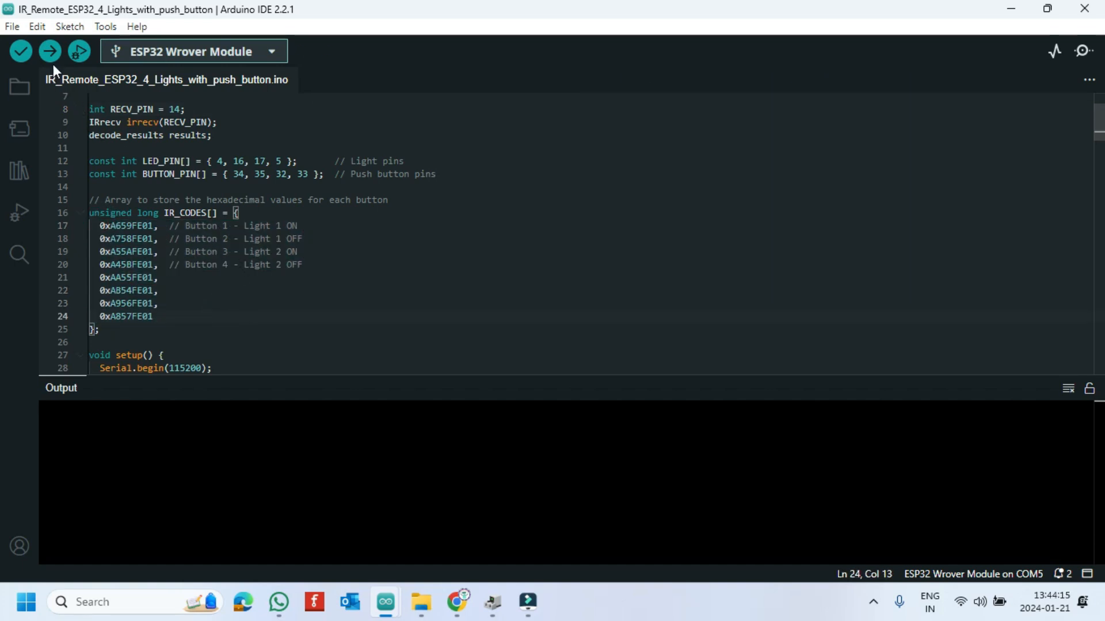
Select the ESP32 Wrover Module on COM5, then open the Serial Monitor at 115200 baud.
click(167, 51)
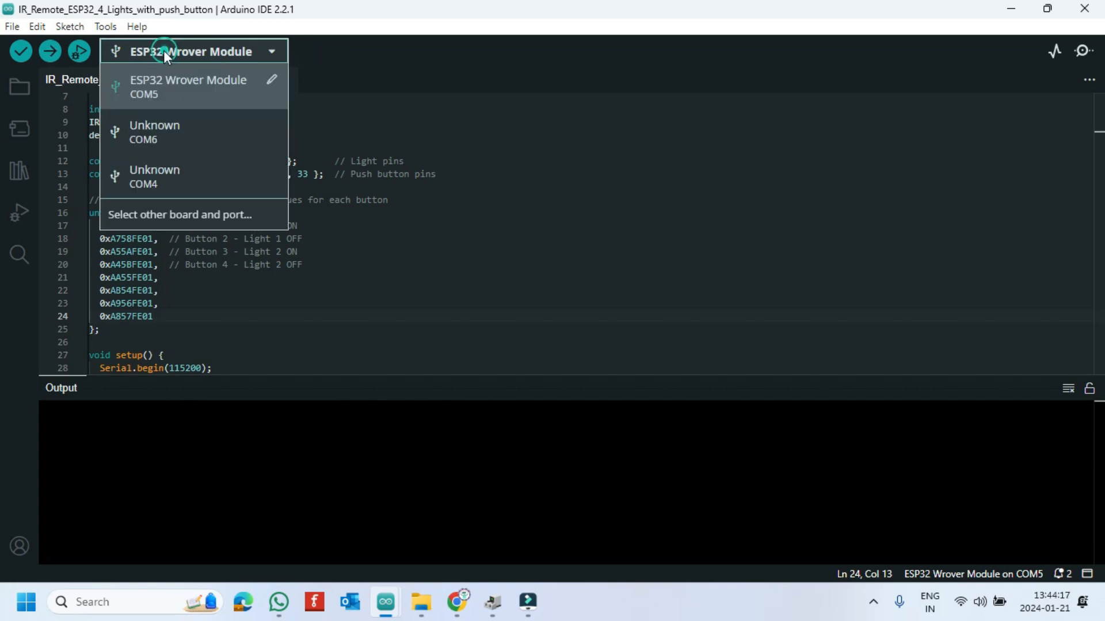
click(180, 214)
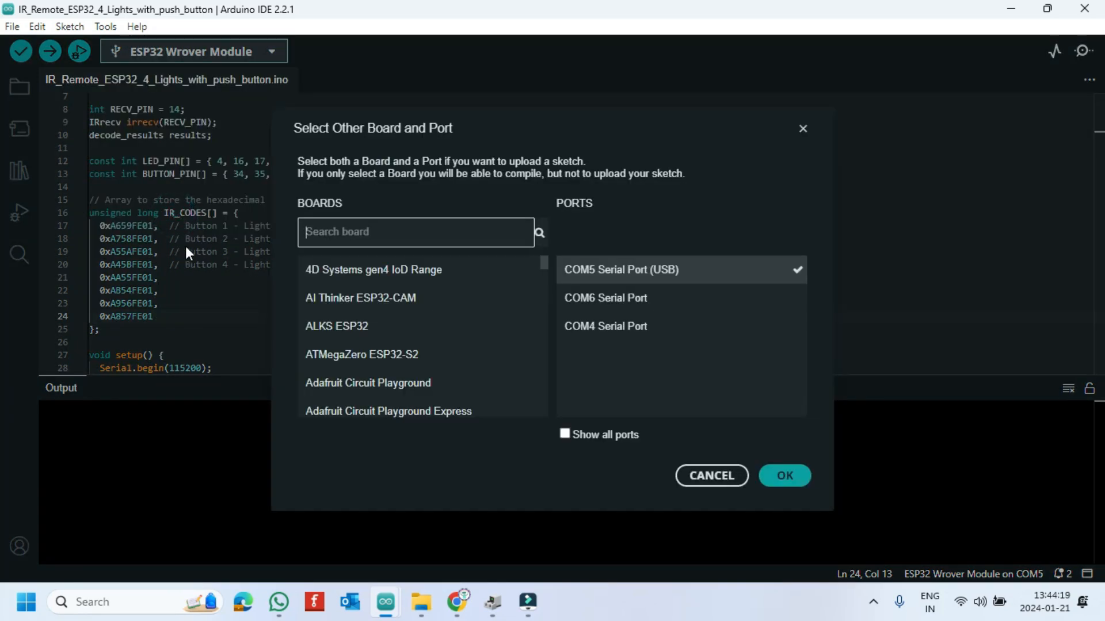
text(wro)
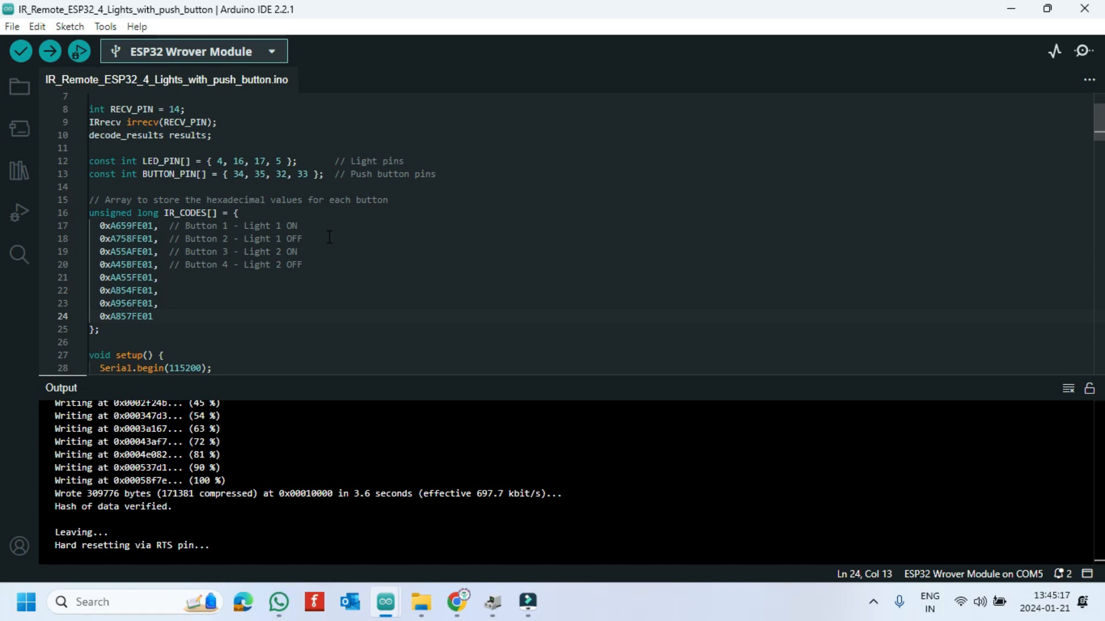
click(1054, 50)
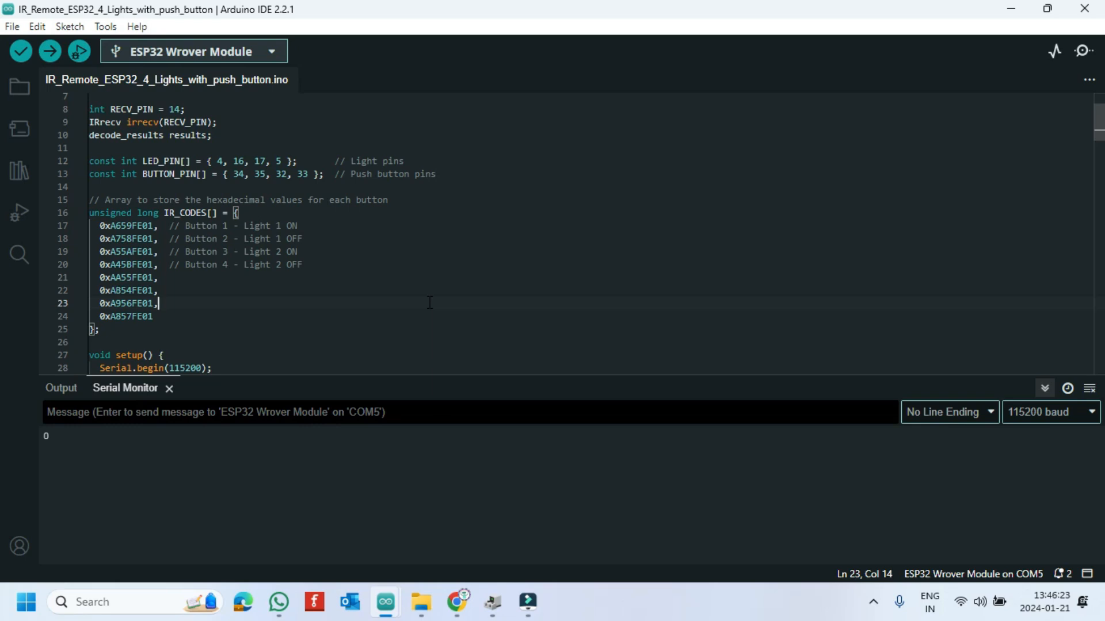